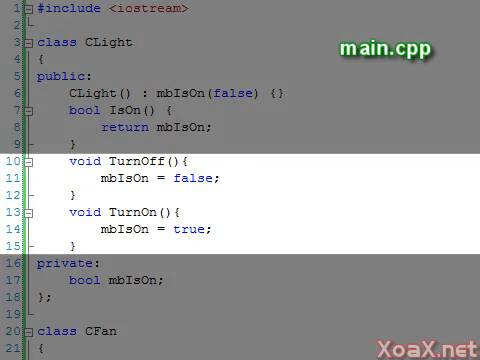
scroll(down, 3)
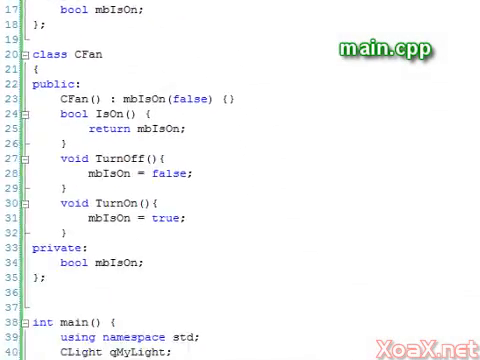
scroll(down, 3)
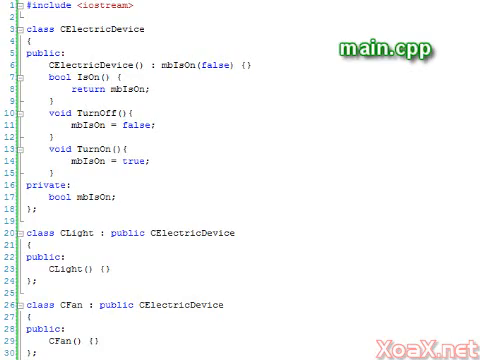
scroll(down, 3)
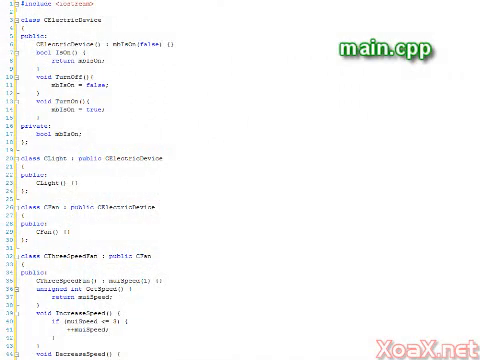
scroll(down, 3)
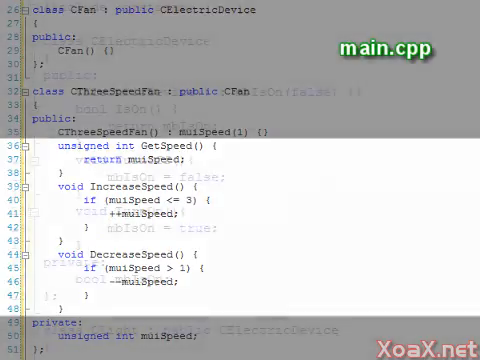
scroll(up, 3)
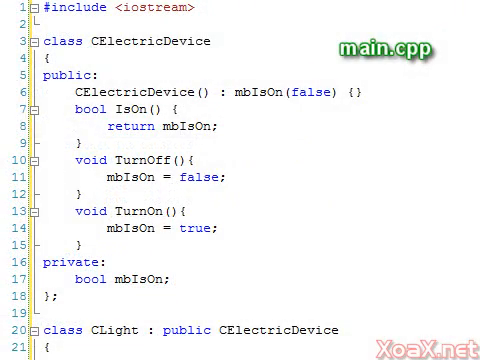
scroll(down, 3)
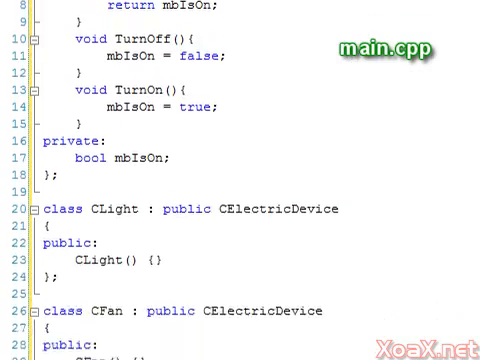
scroll(down, 3)
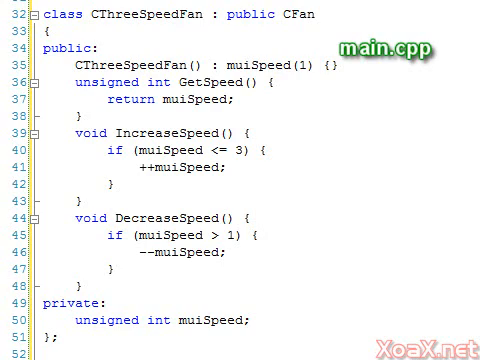
scroll(down, 3)
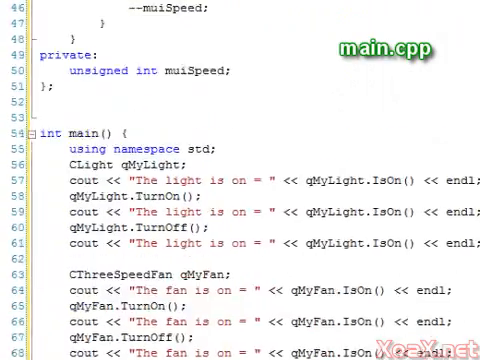
scroll(down, 3)
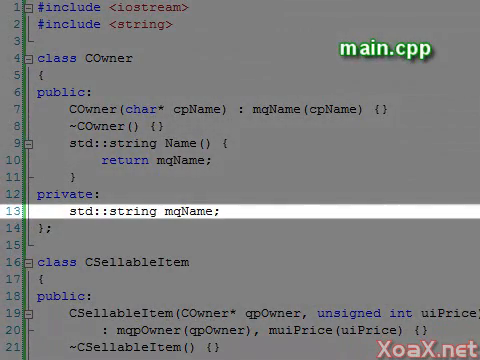
scroll(down, 3)
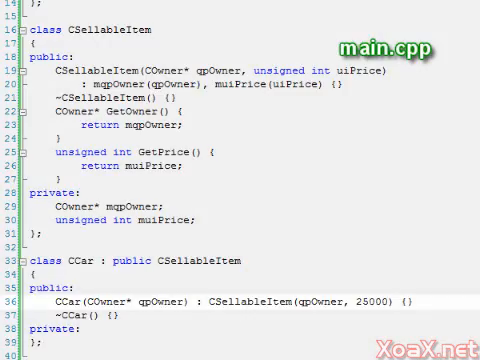
scroll(down, 3)
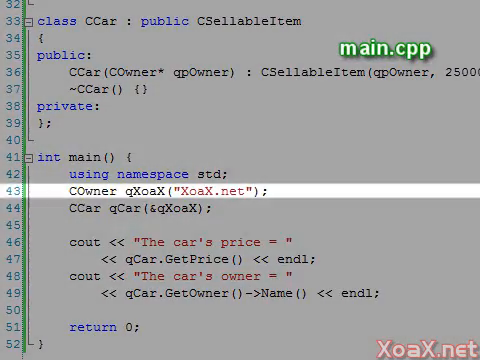